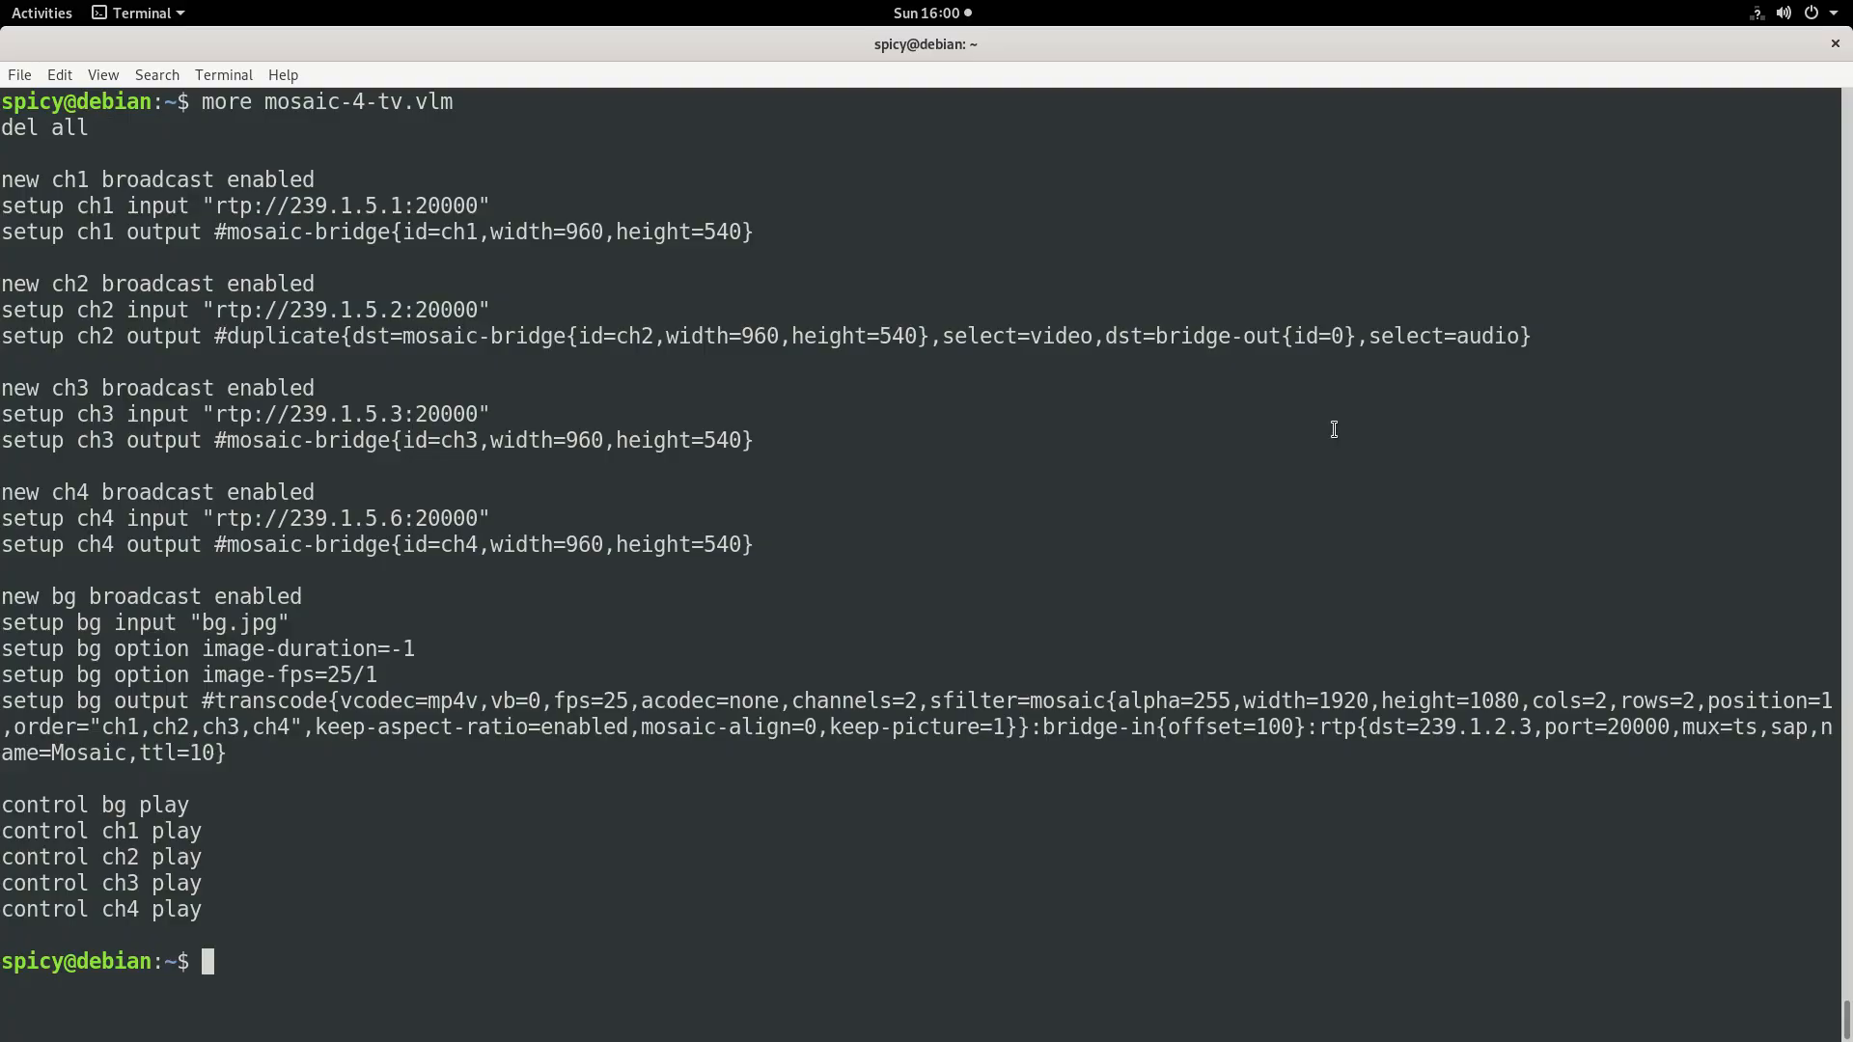
{"action": "mouse_move", "coordinate": [348, 334]}
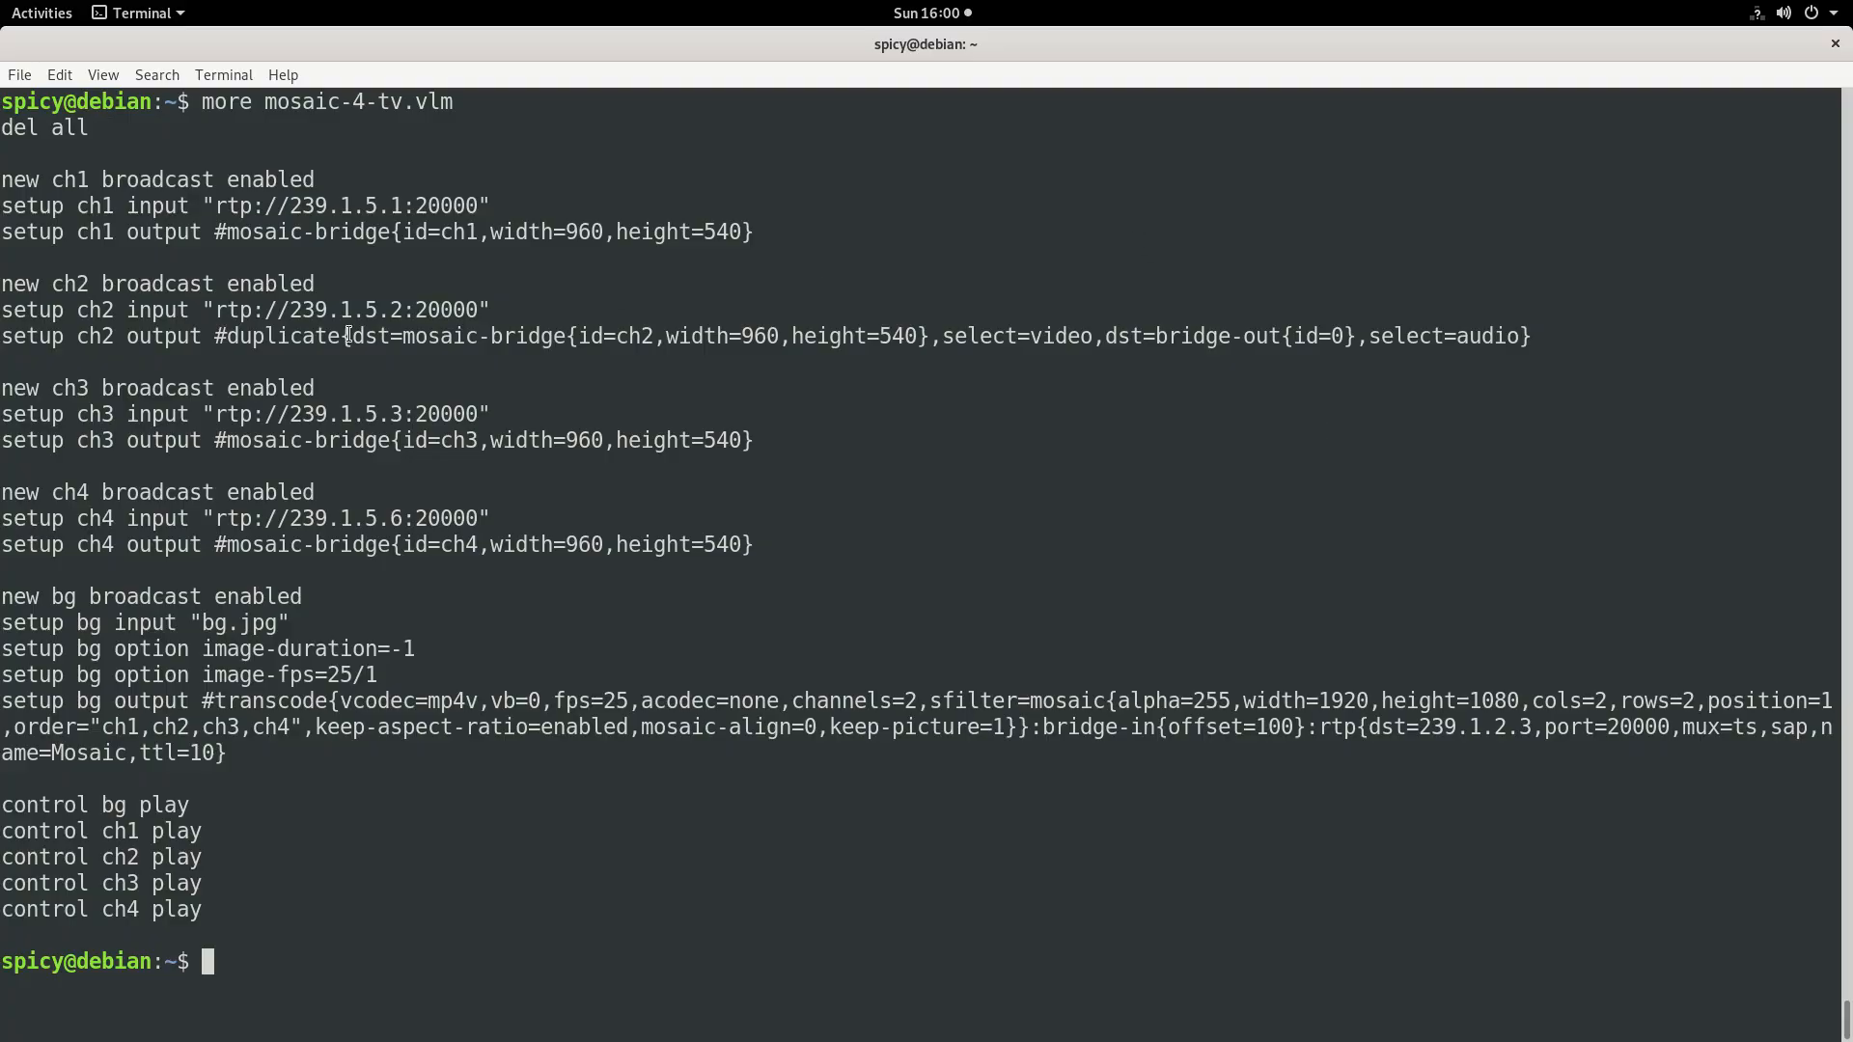
{"action": "mouse_move", "coordinate": [270, 204]}
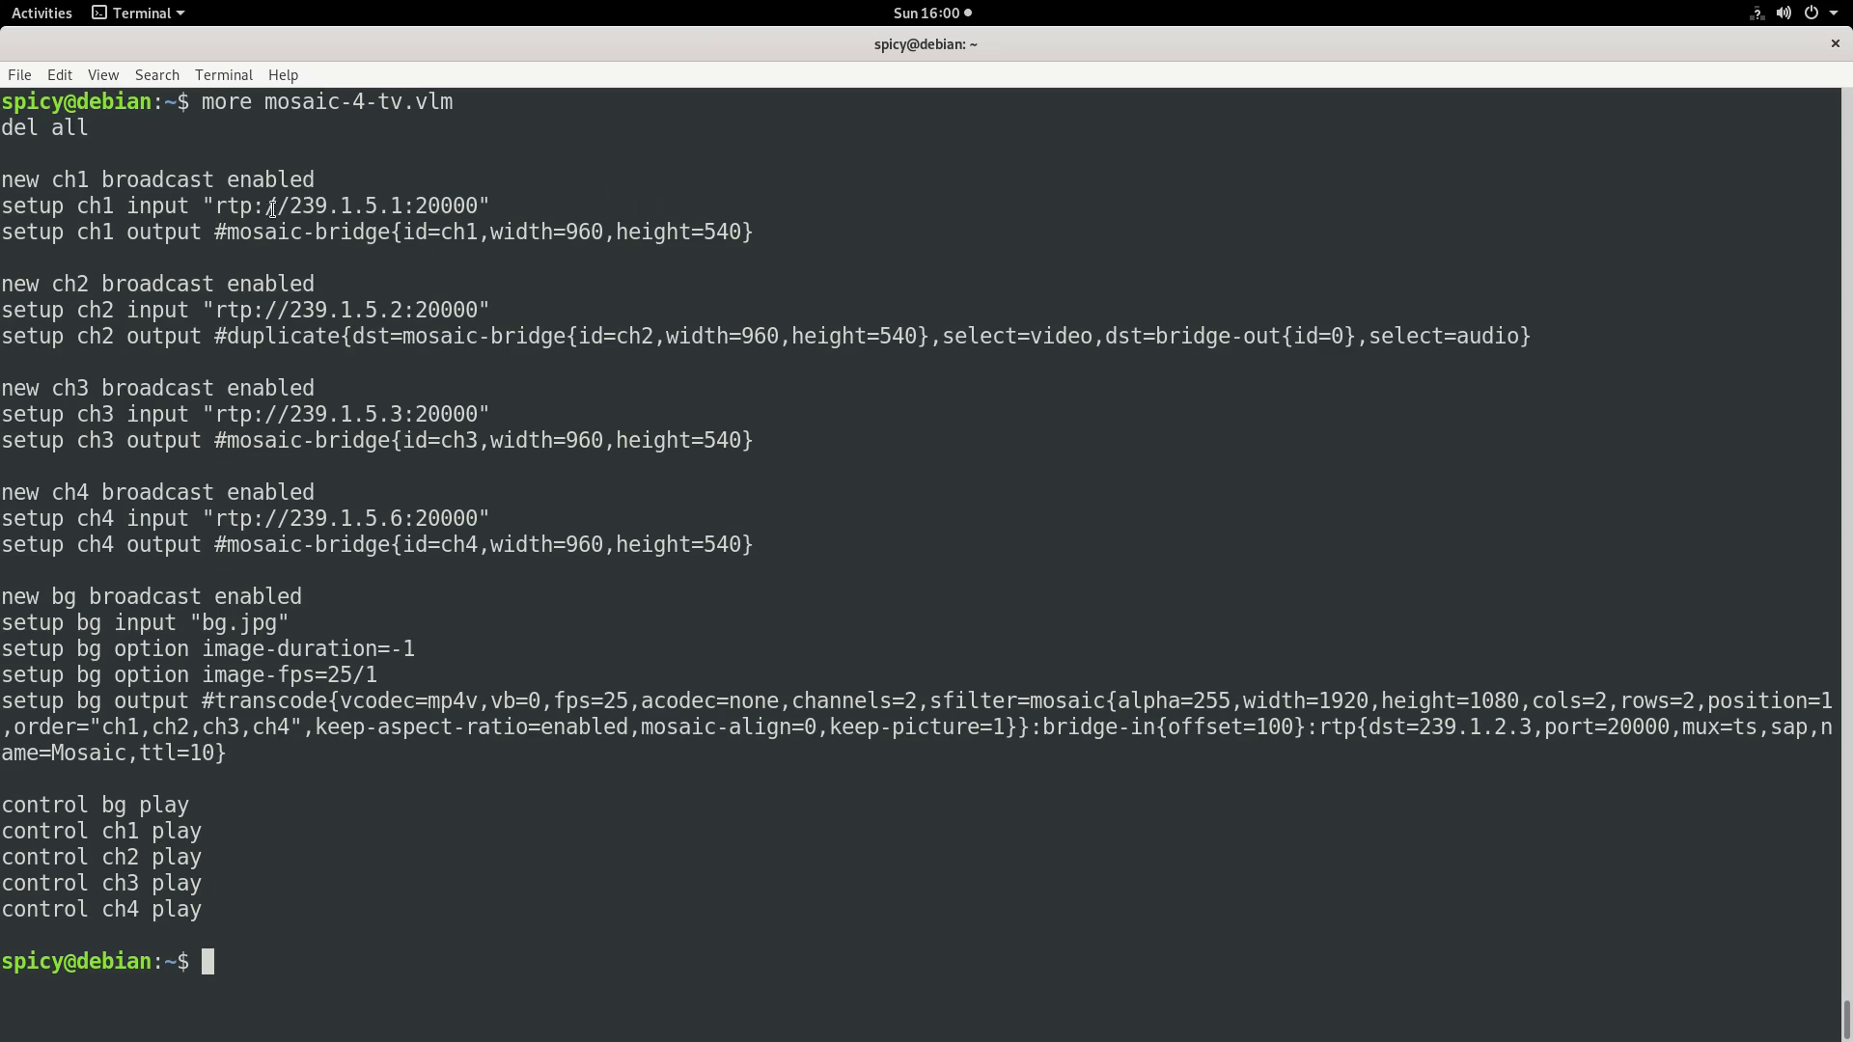
Step: Copy channel 1's address and play network stream rtp://239.1.5.1:20000 in VLC
{"action": "double_click", "coordinate": [346, 205]}
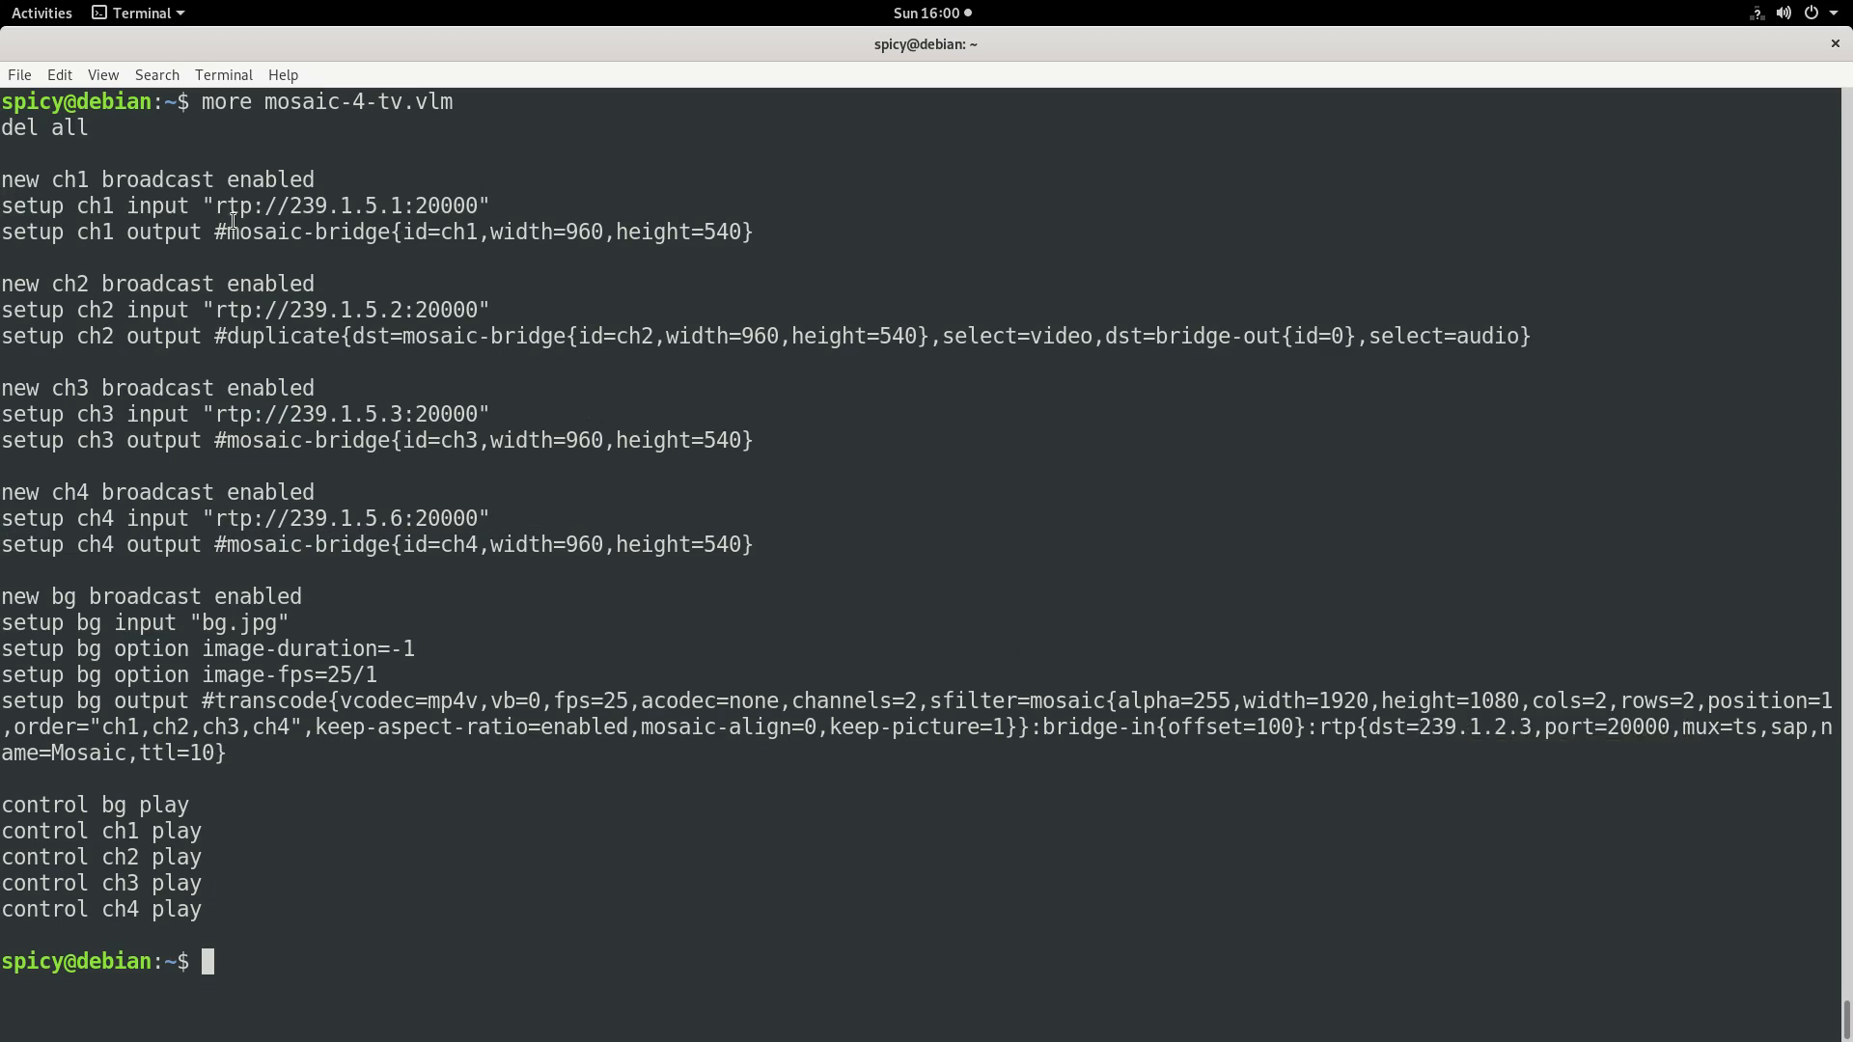
{"action": "double_click", "coordinate": [345, 205]}
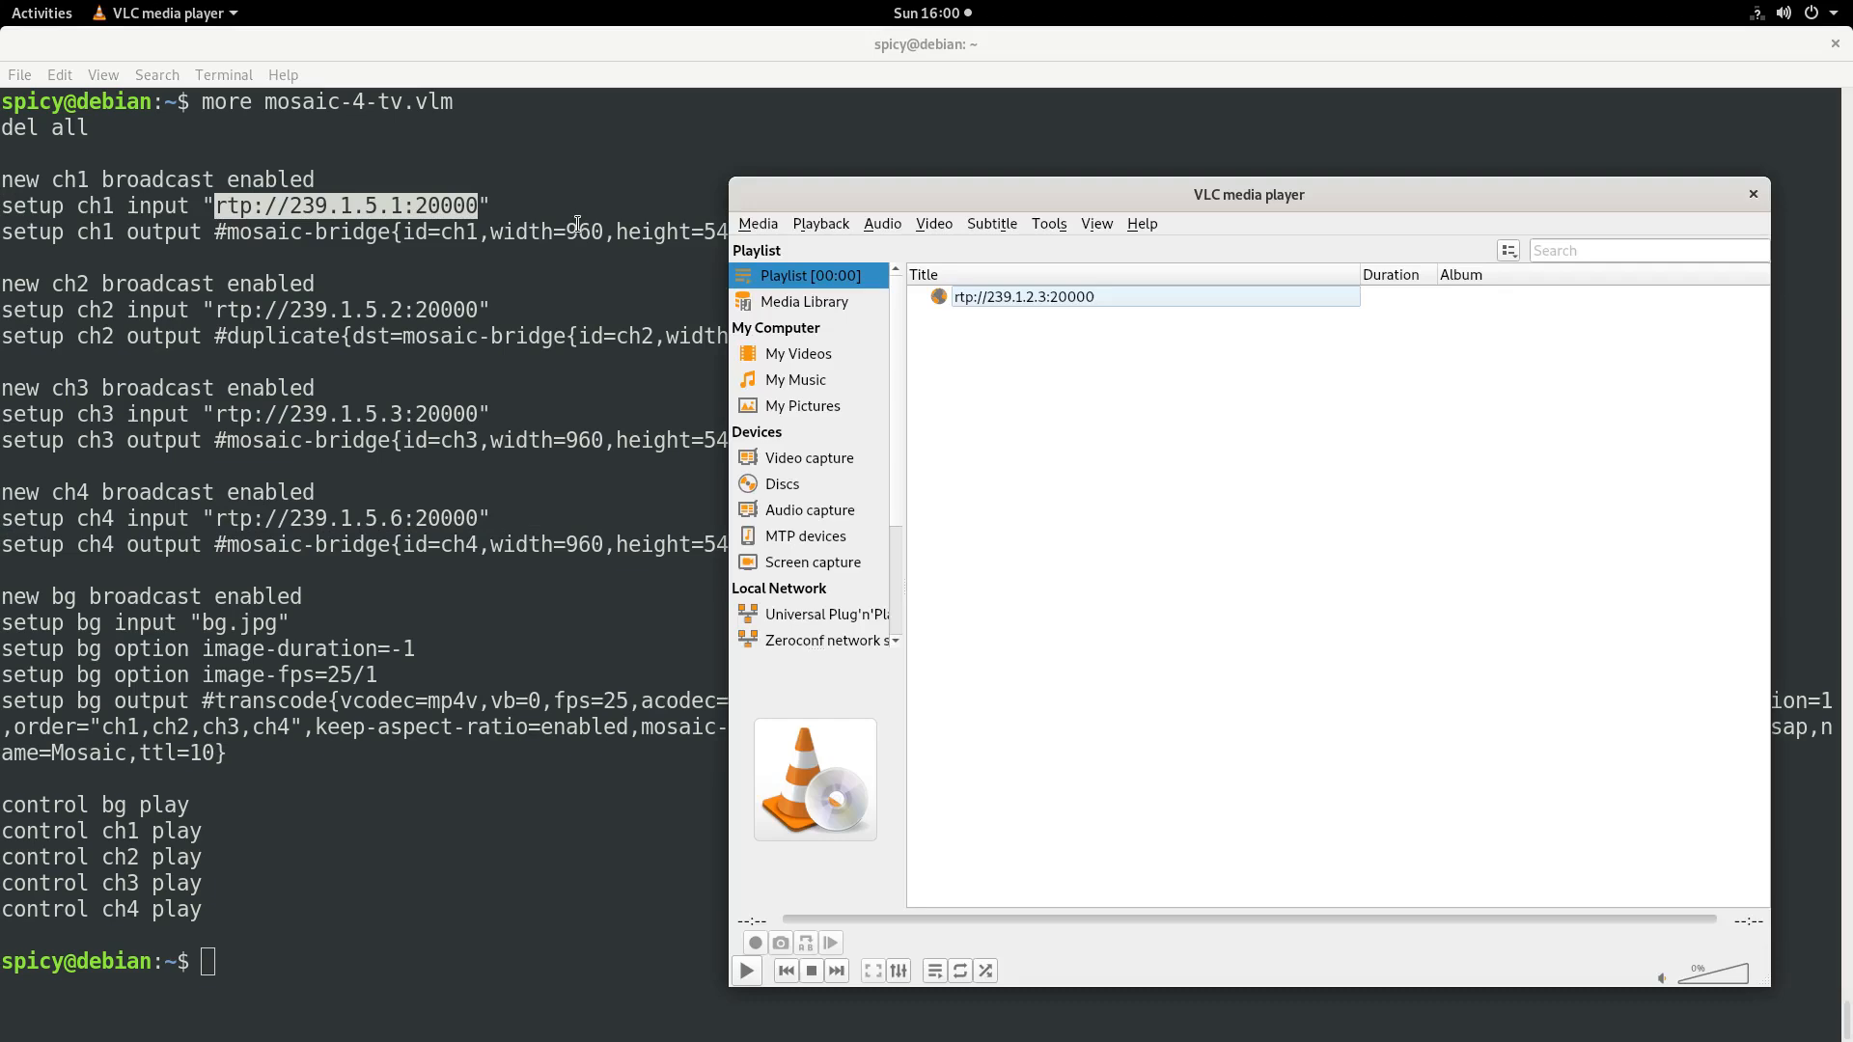
{"action": "left_click", "coordinate": [758, 223]}
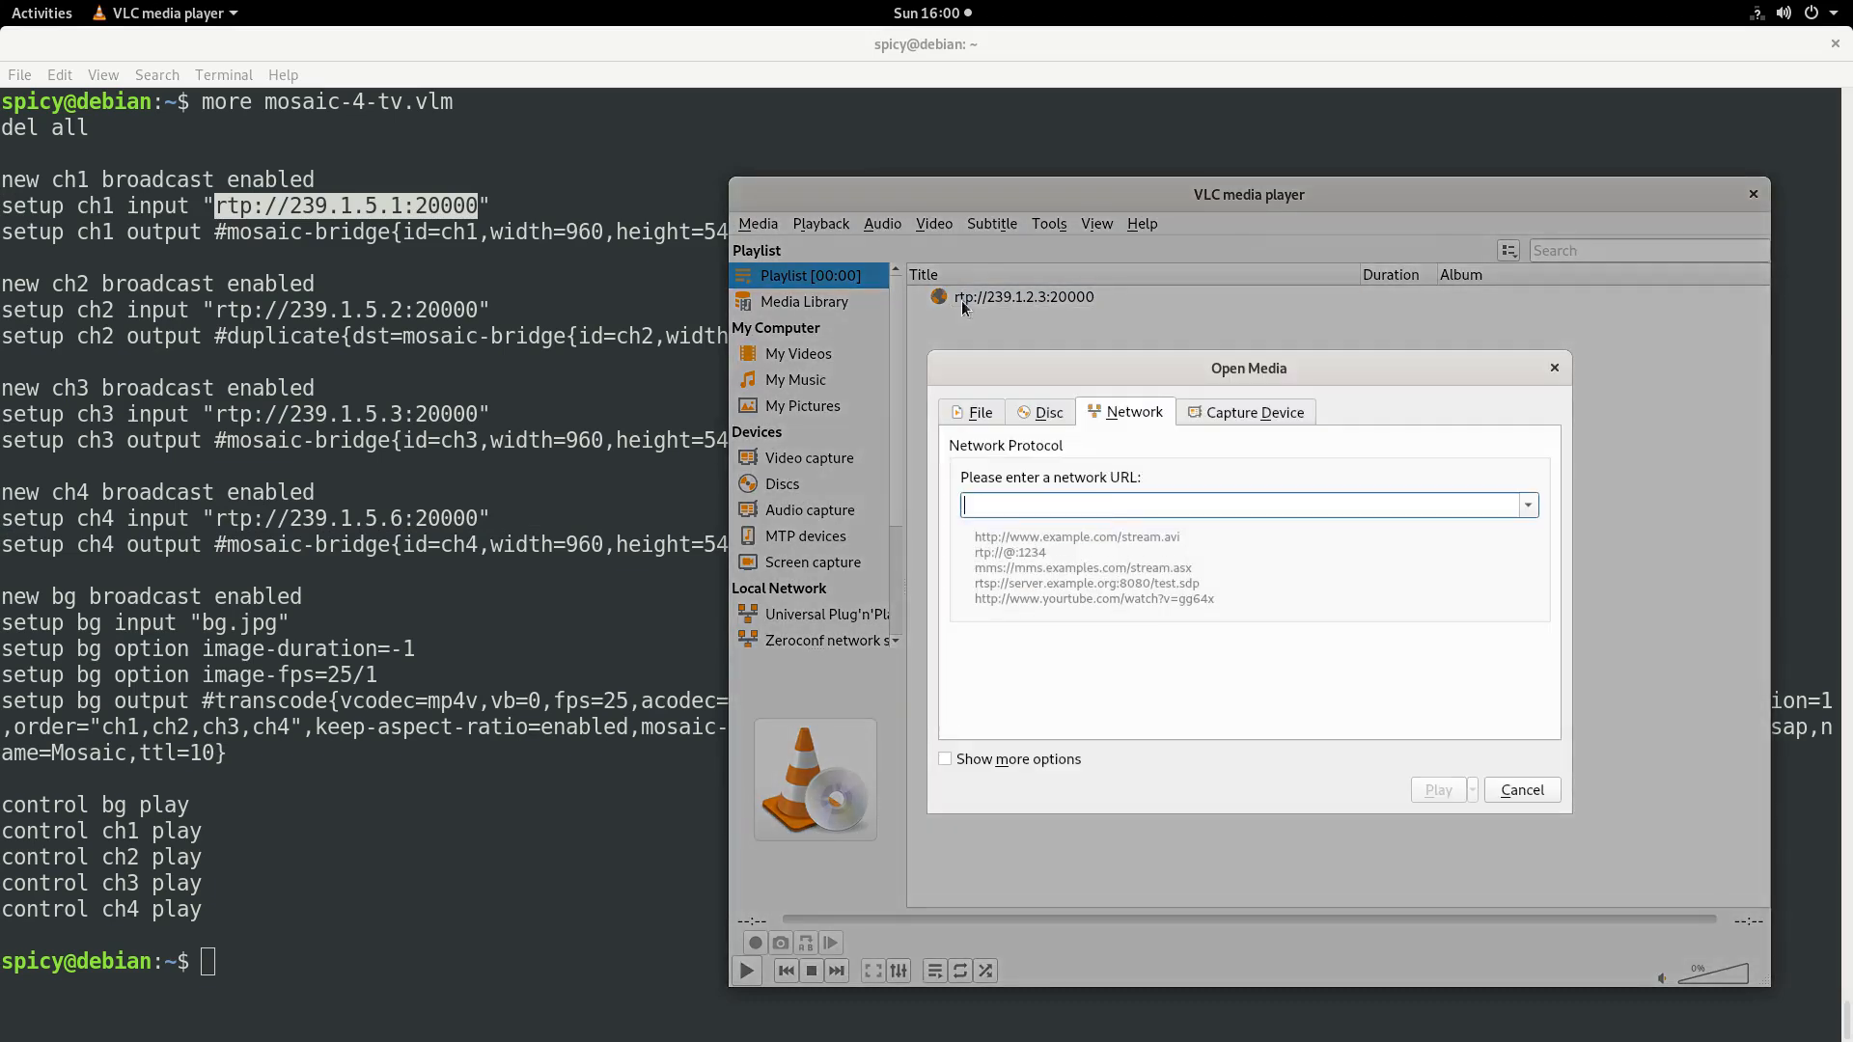
{"action": "type", "text": "rtp://239.1.5.1:20000"}
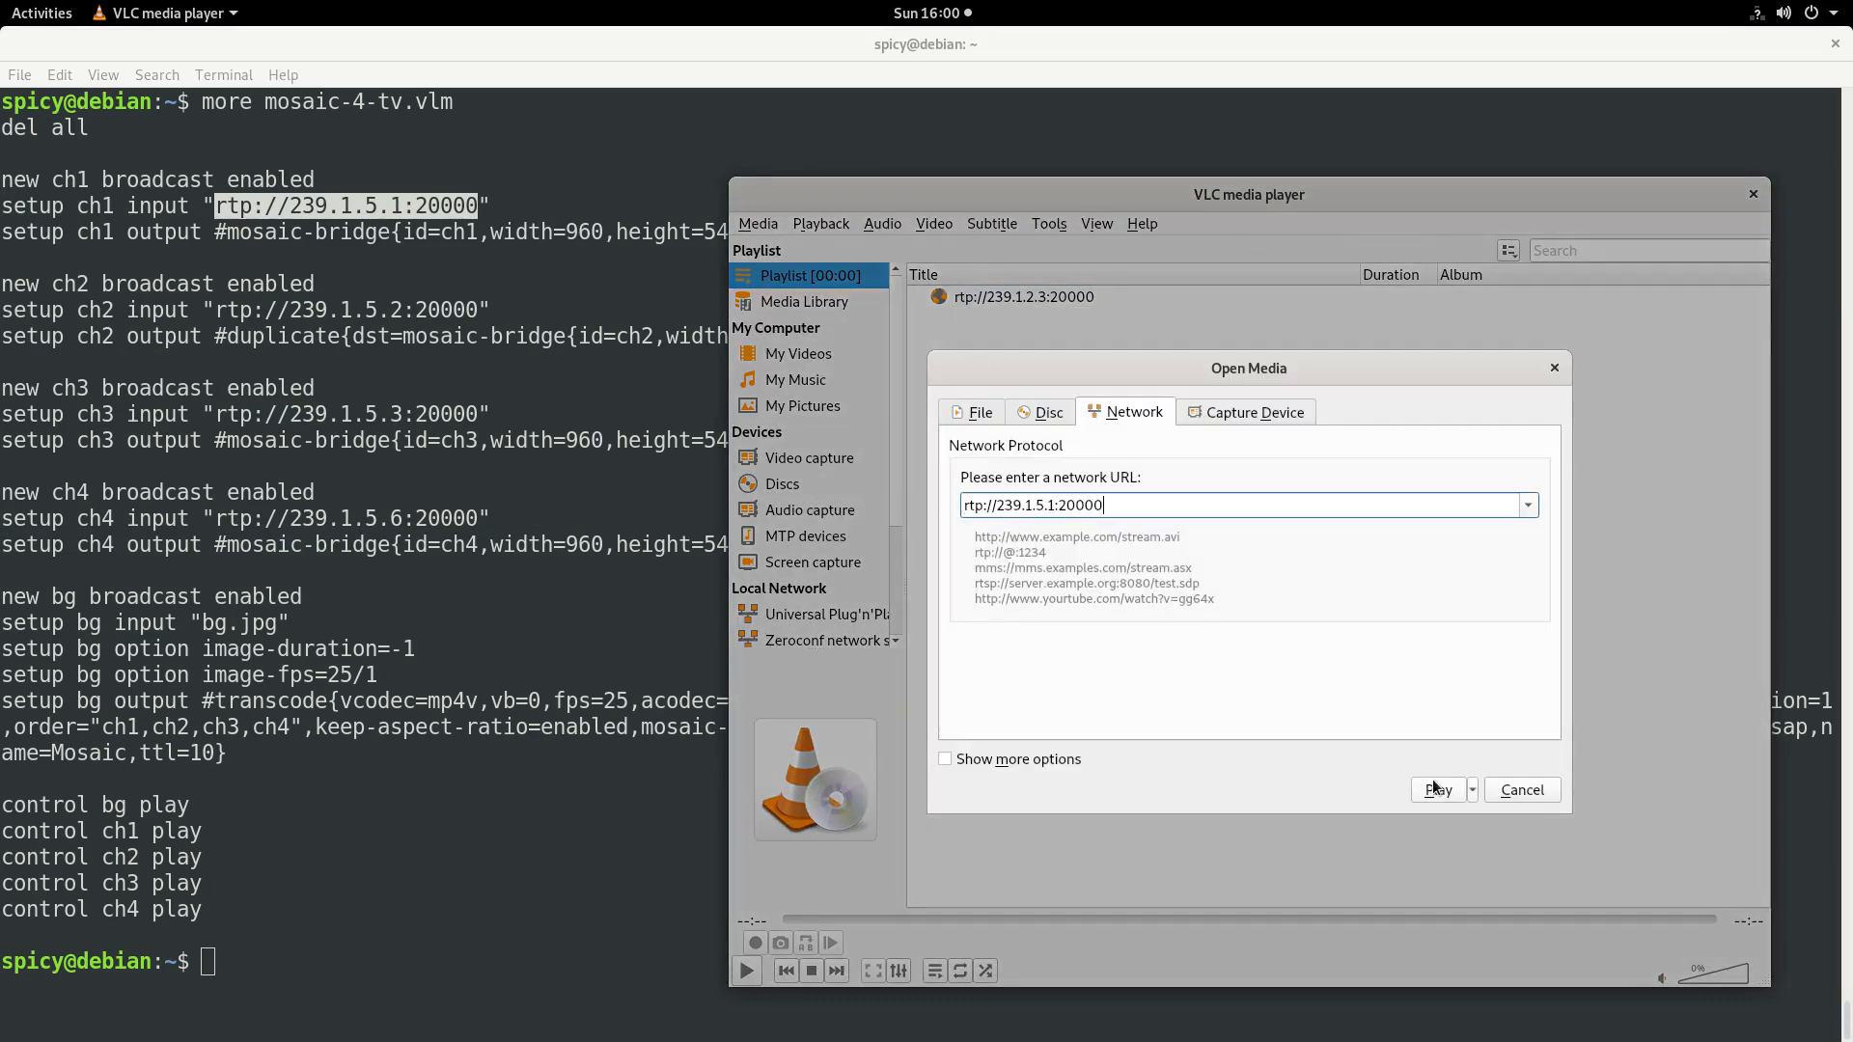
{"action": "left_click", "coordinate": [1435, 790]}
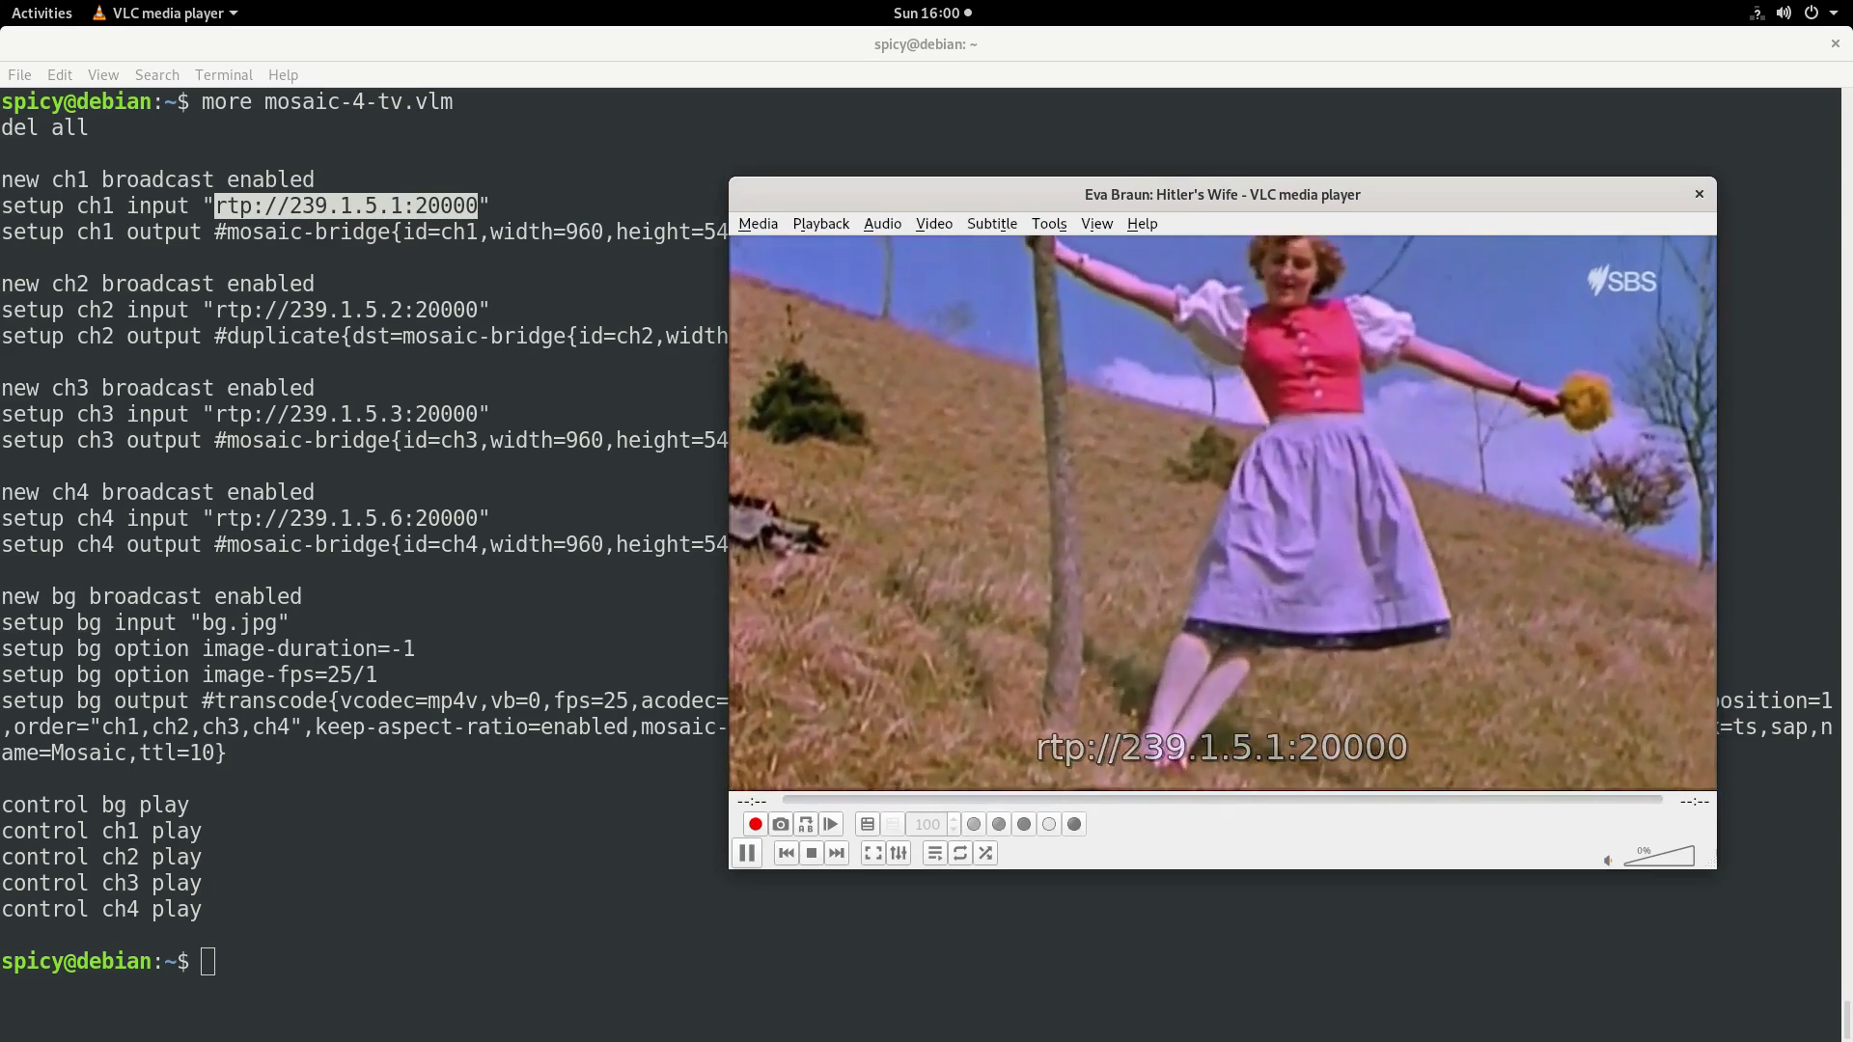
Step: Stop the channel 1 preview and reopen the empty network stream dialog
{"action": "left_click", "coordinate": [1699, 194]}
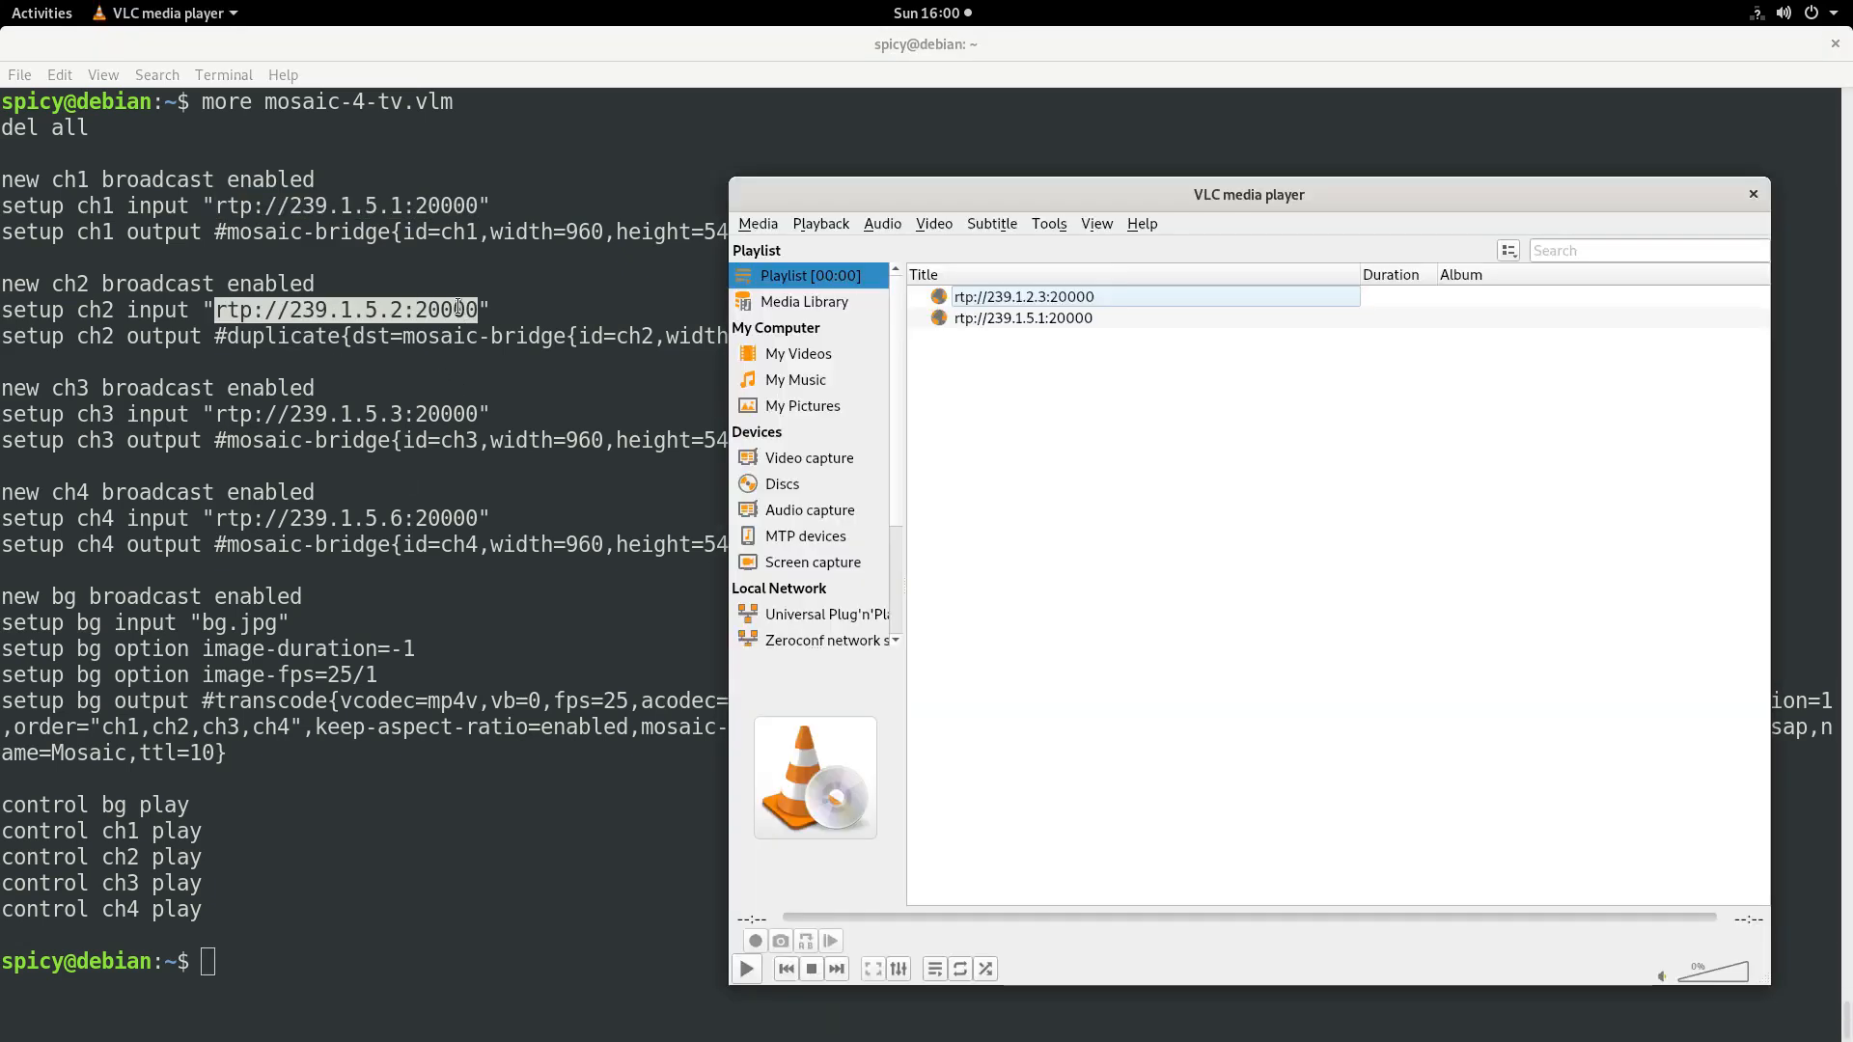
{"action": "left_click", "coordinate": [757, 223]}
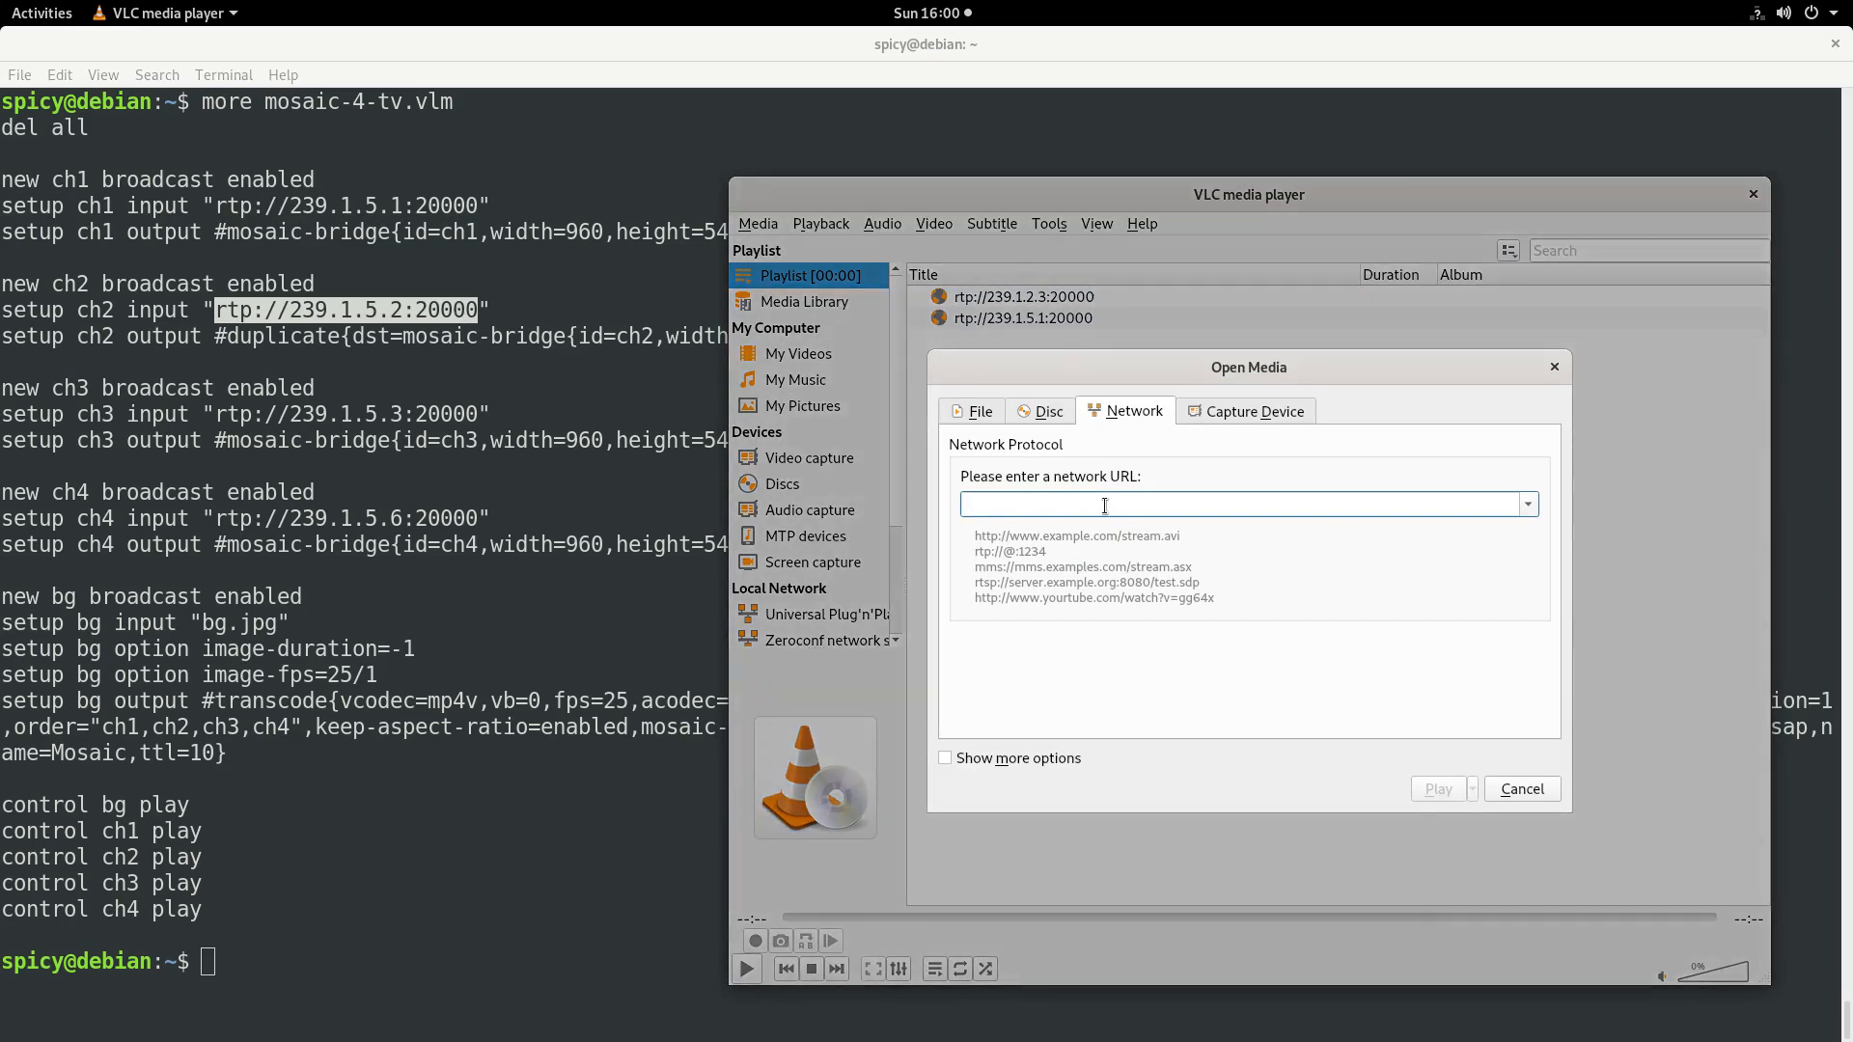